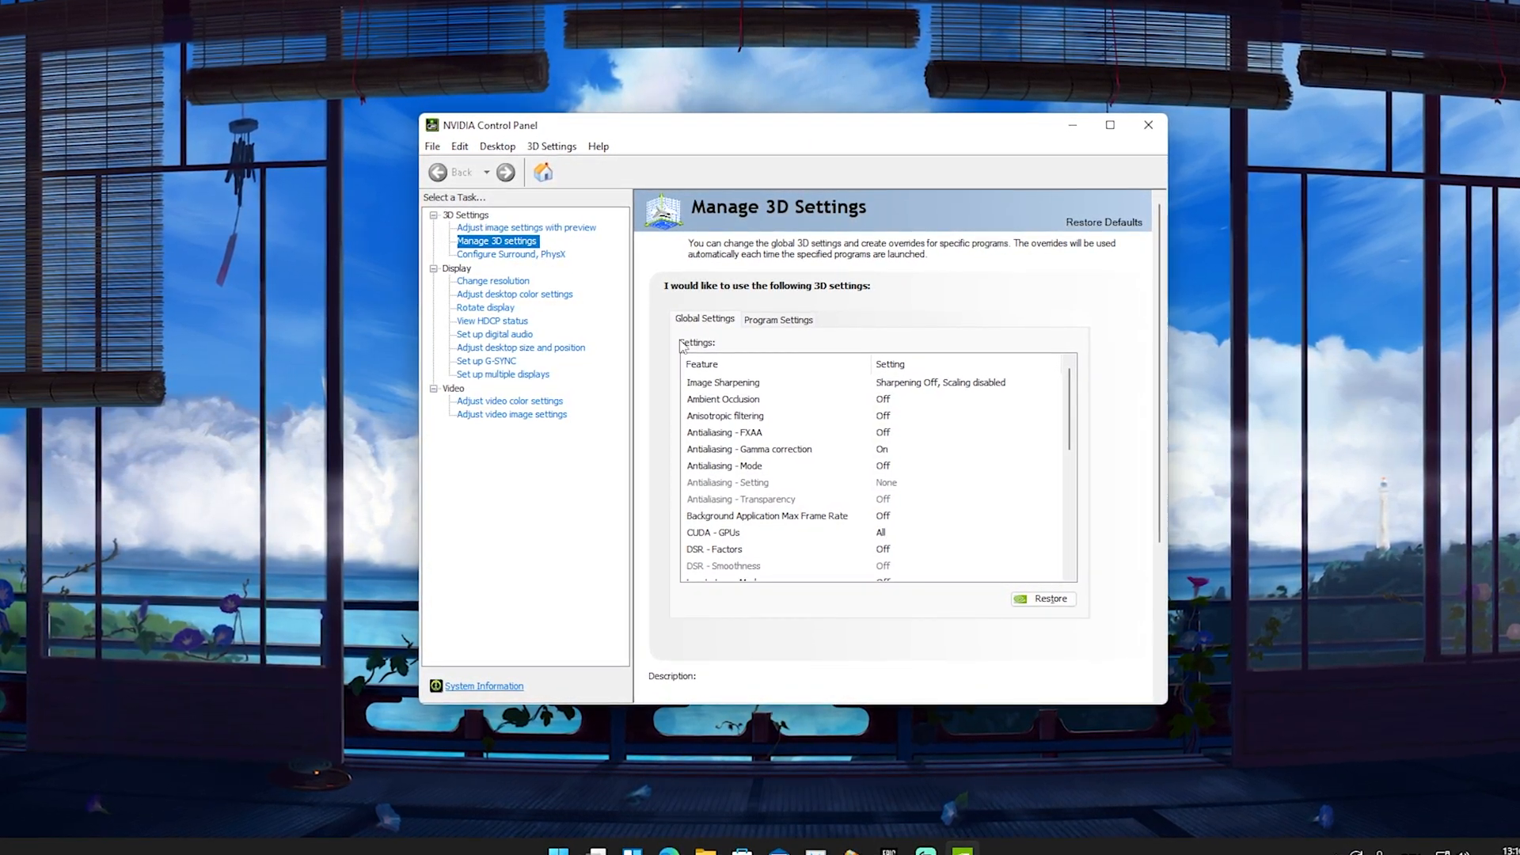
Reveal the Low Latency Mode choices in the global 3D settings feature list
{"action": "scroll", "scroll_direction": "down", "scroll_amount": 3}
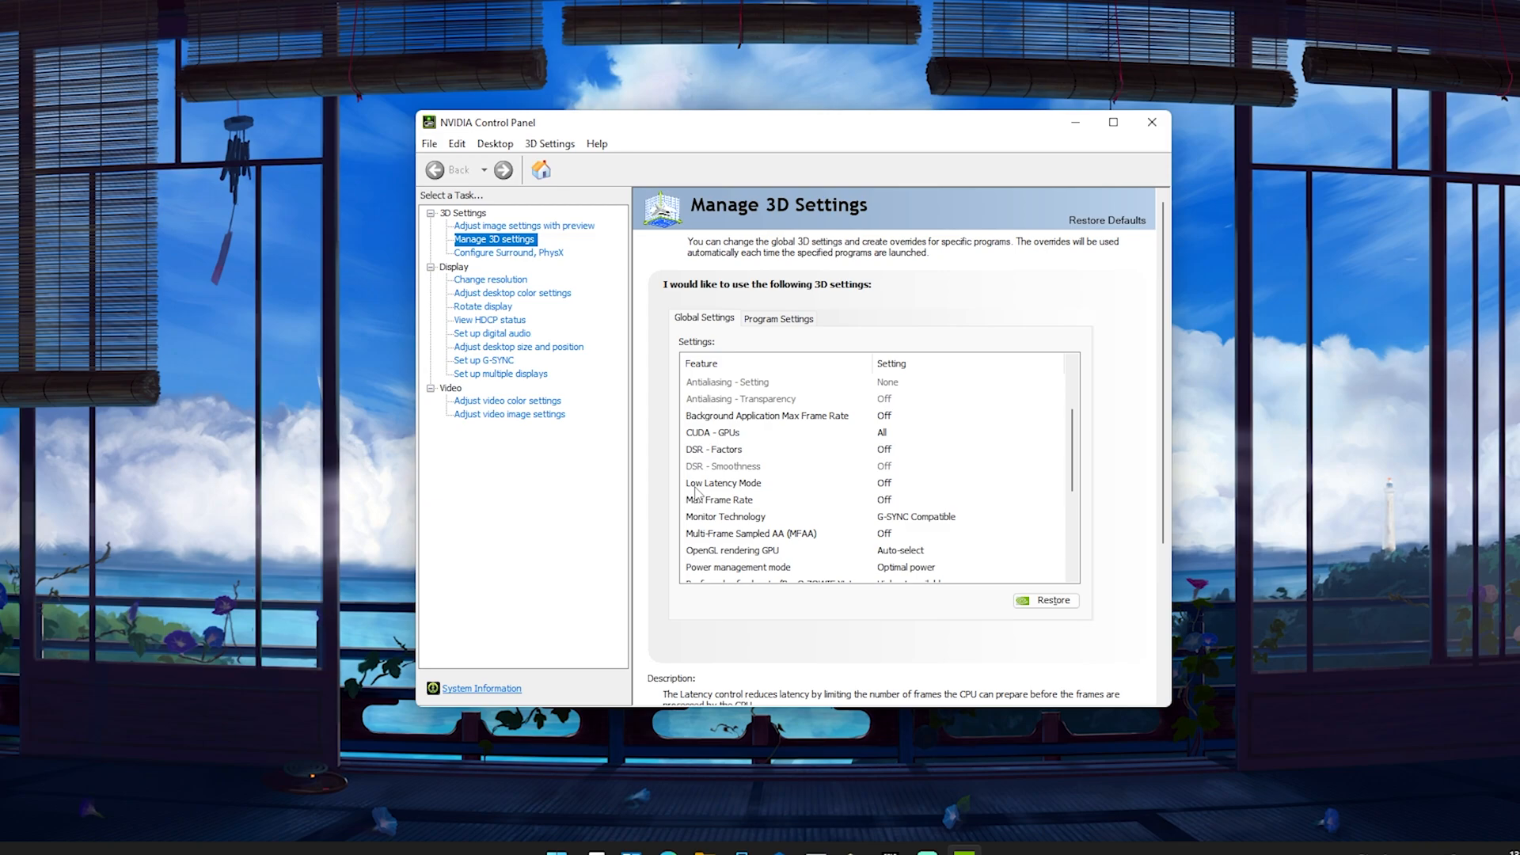
{"action": "left_click", "coordinate": [722, 483]}
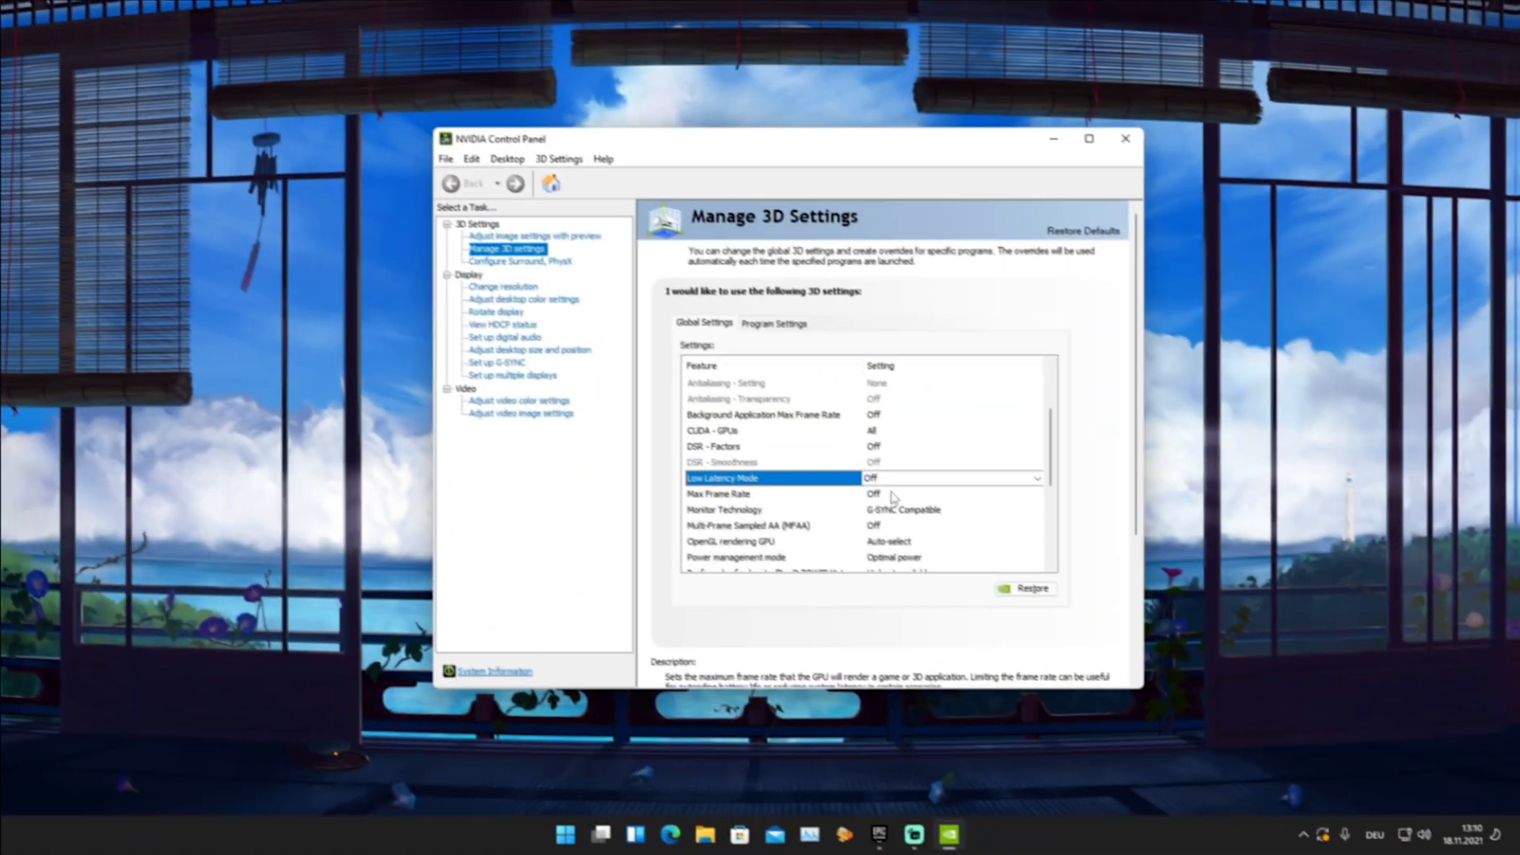
Set Low Latency Mode to On and move down the feature list toward Vertical sync
{"action": "scroll", "scroll_direction": "up", "scroll_amount": 3}
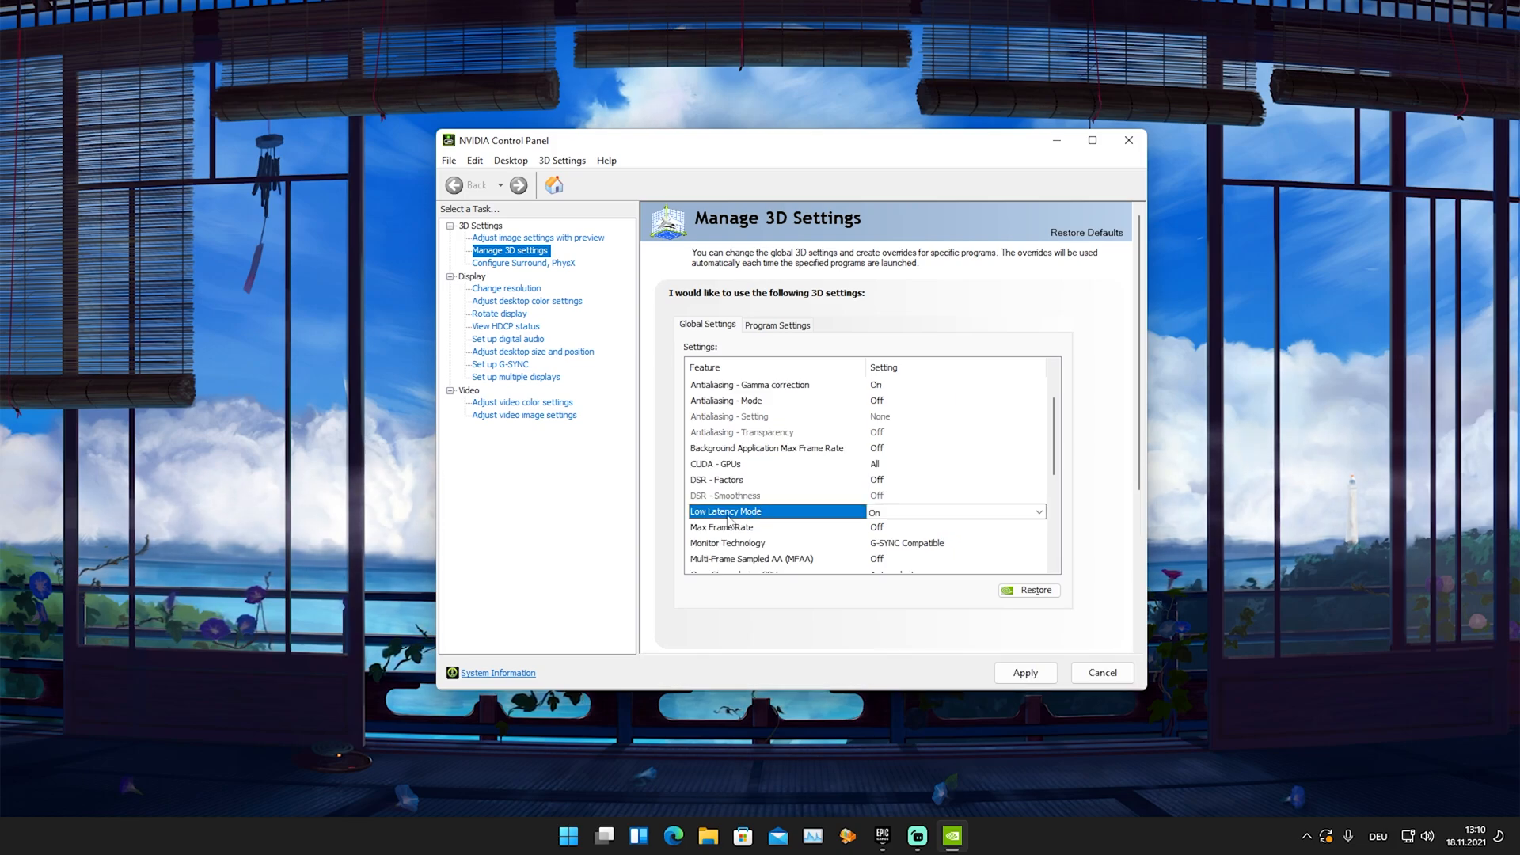
{"action": "scroll", "scroll_direction": "down", "scroll_amount": 3}
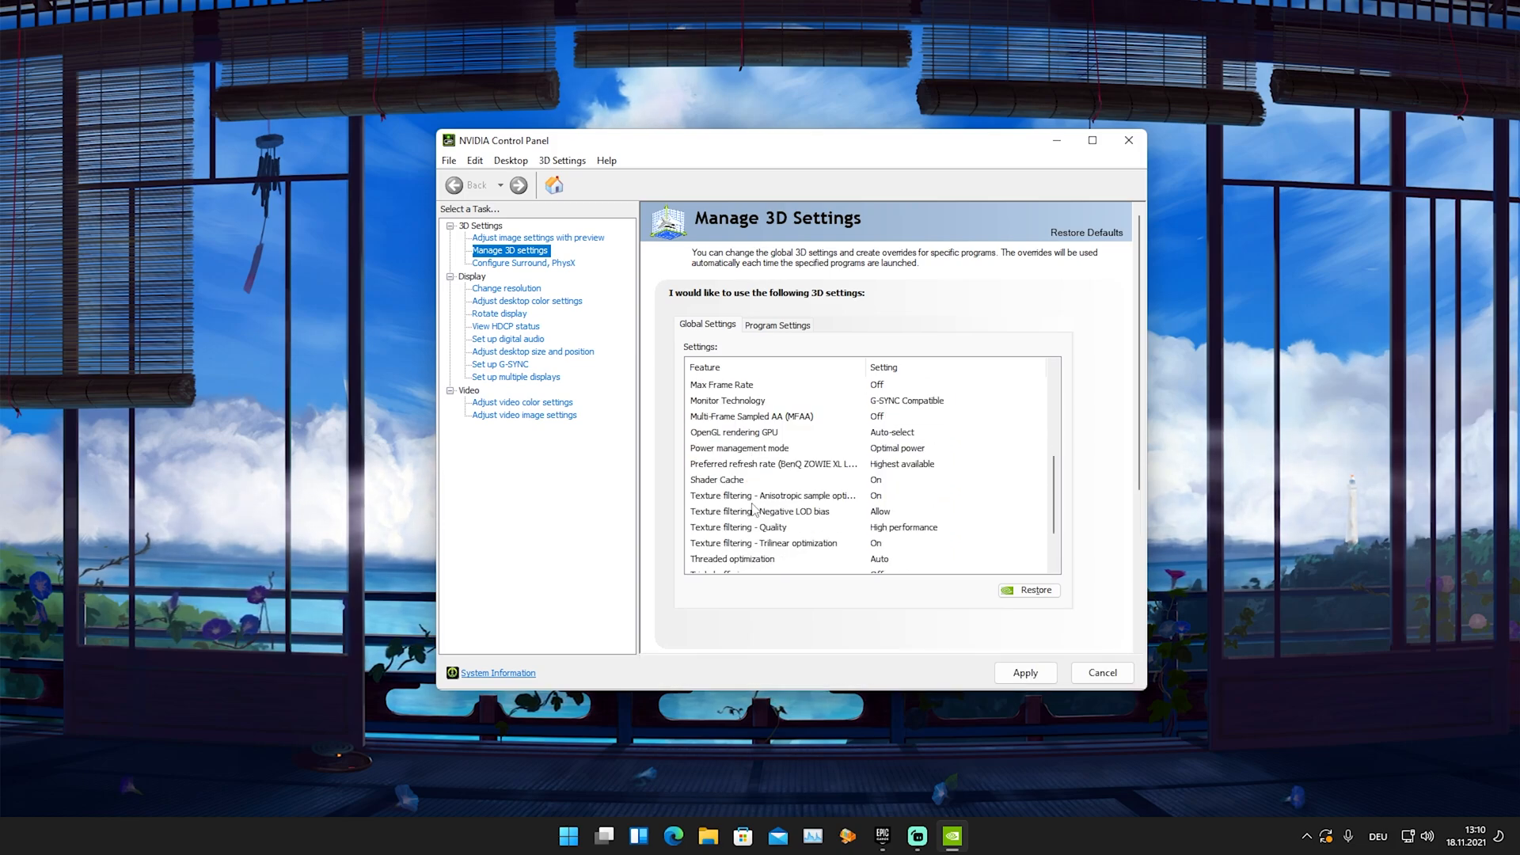
{"action": "scroll", "scroll_direction": "down", "scroll_amount": 3}
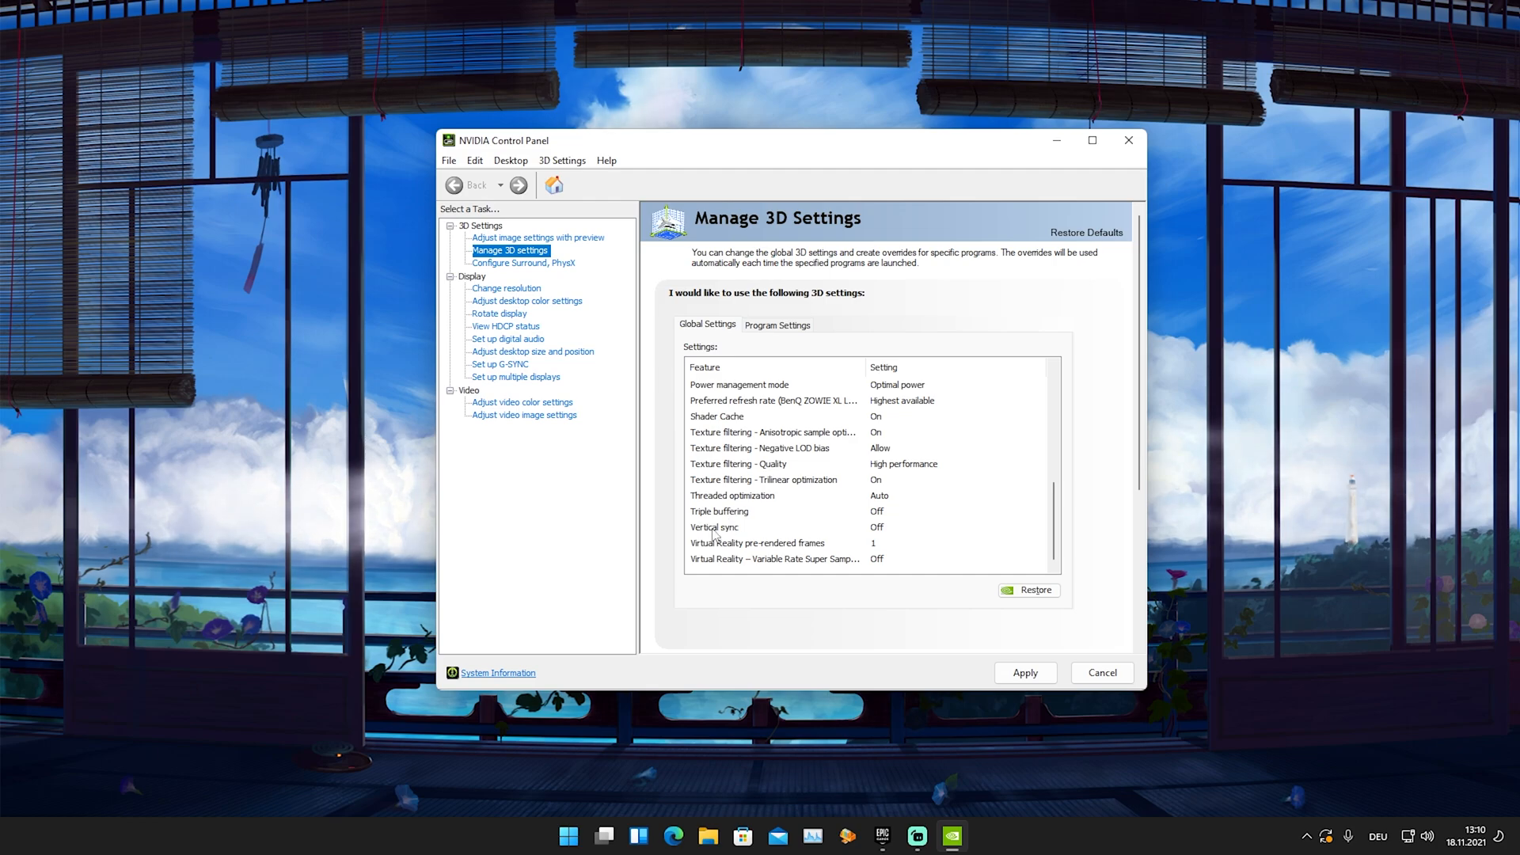
Set Vertical sync to Off globally, leaving Low Latency Mode On
{"action": "left_click", "coordinate": [714, 527]}
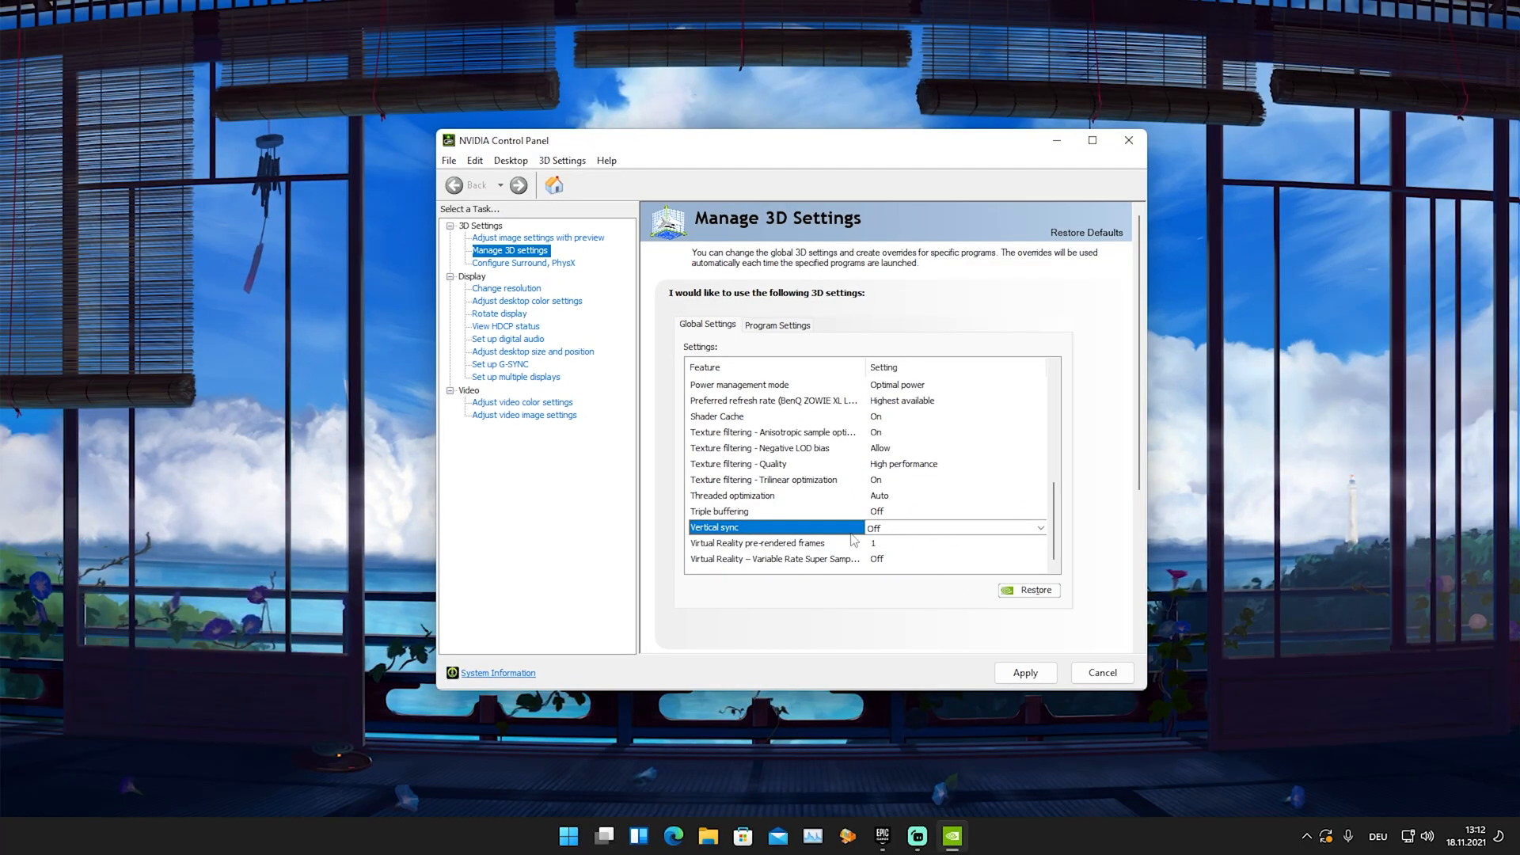
{"action": "mouse_move", "coordinate": [873, 544]}
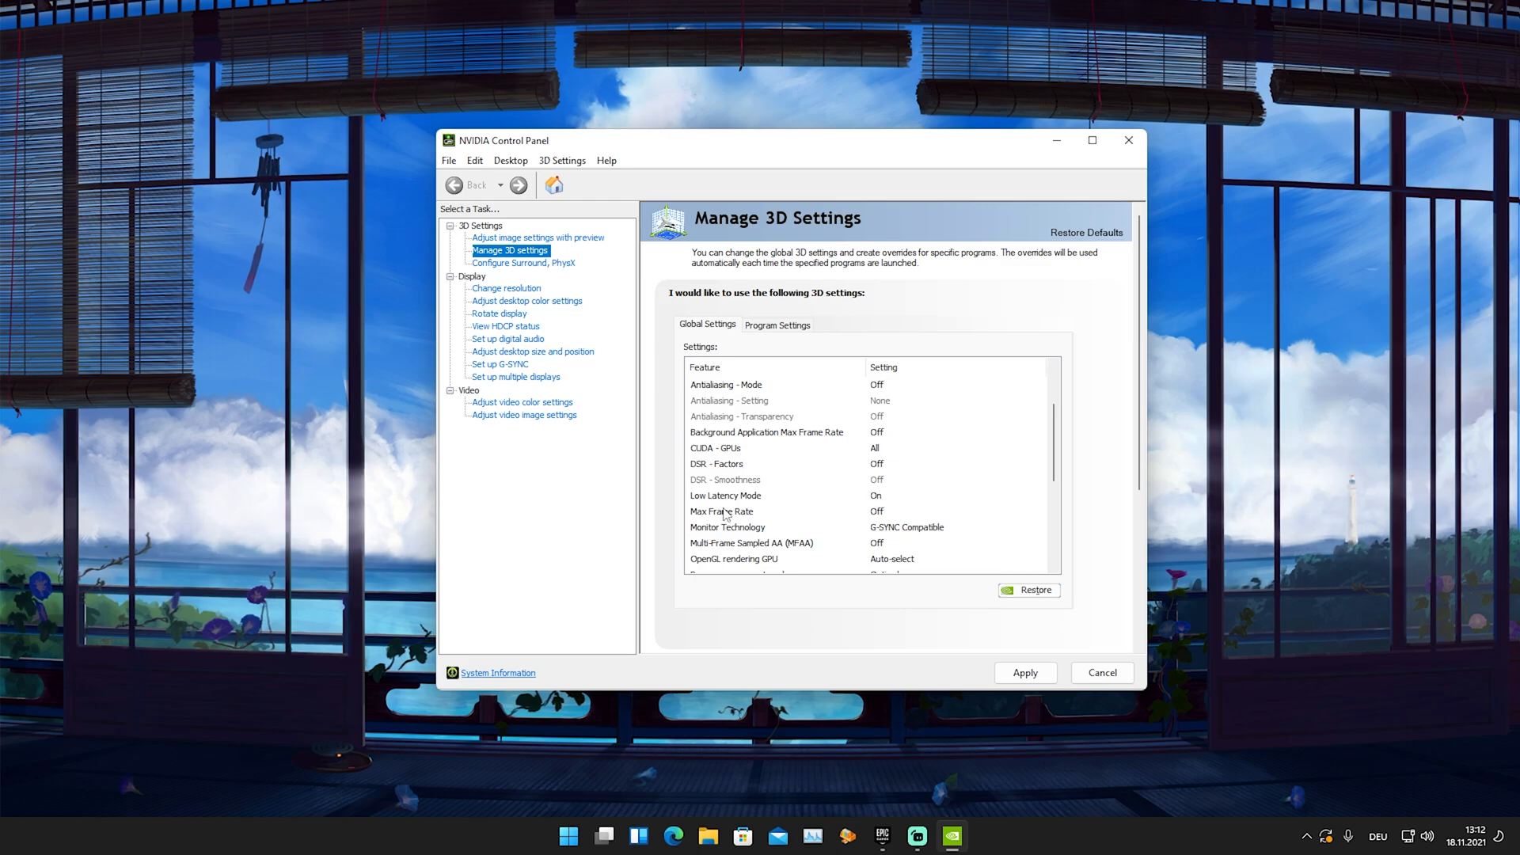
Close the NVIDIA Control Panel window, leaving the desktop showing
{"action": "scroll", "scroll_direction": "down", "scroll_amount": 3}
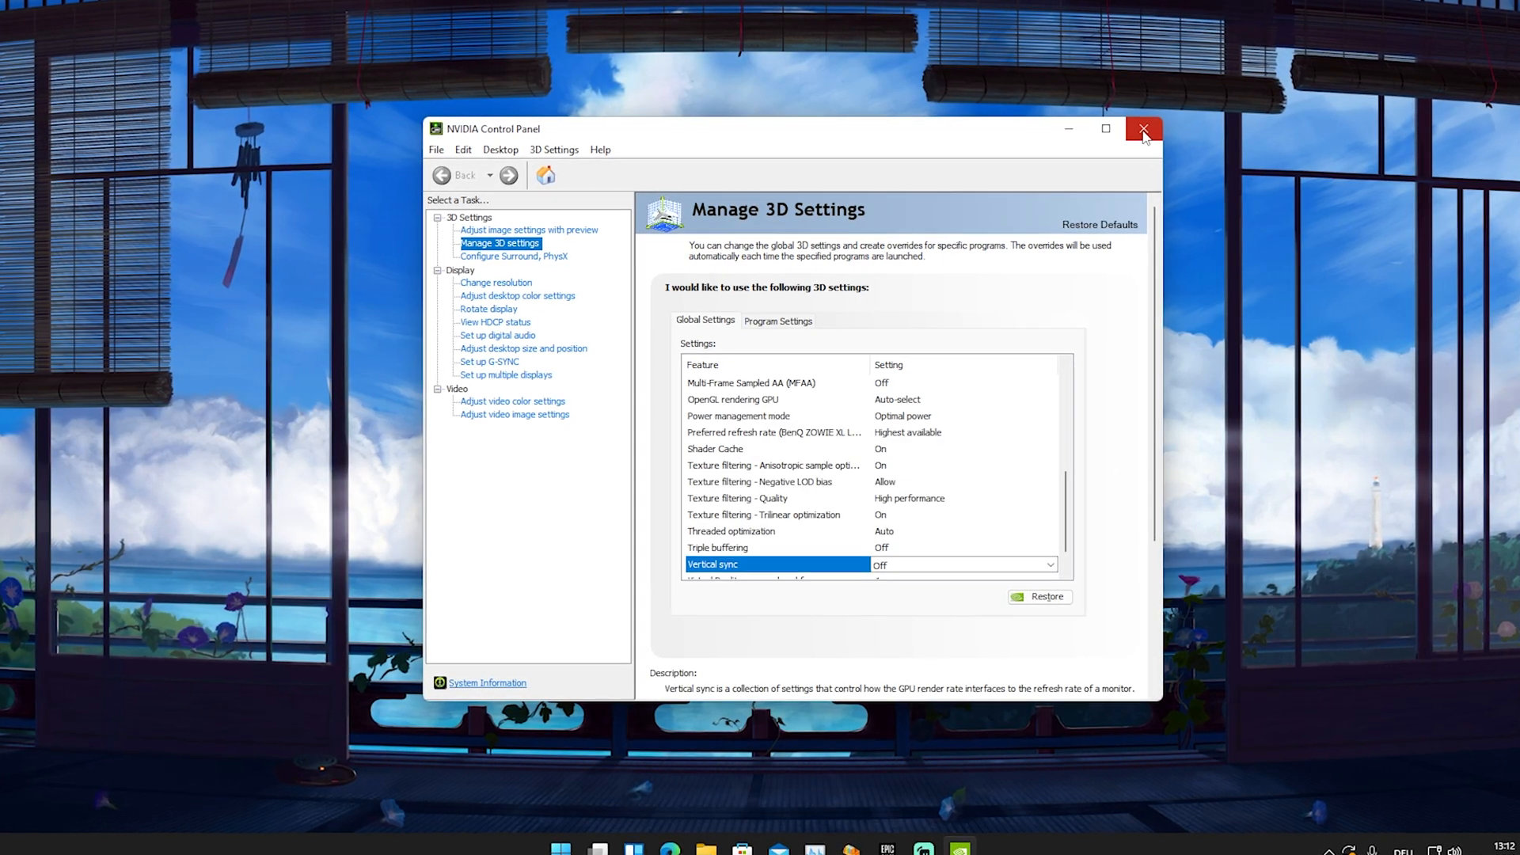
{"action": "left_click", "coordinate": [1143, 128]}
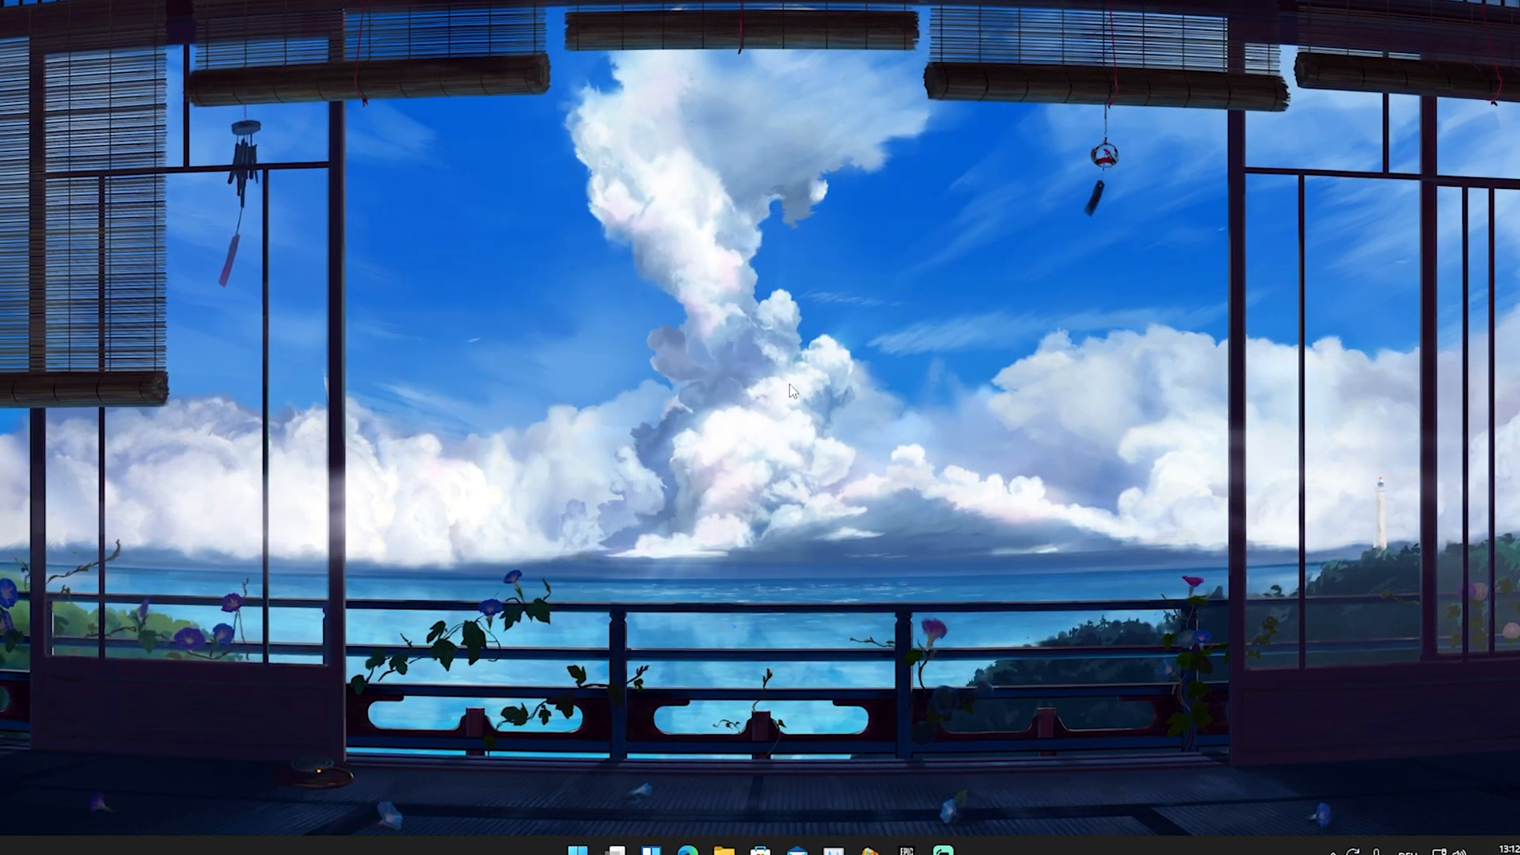